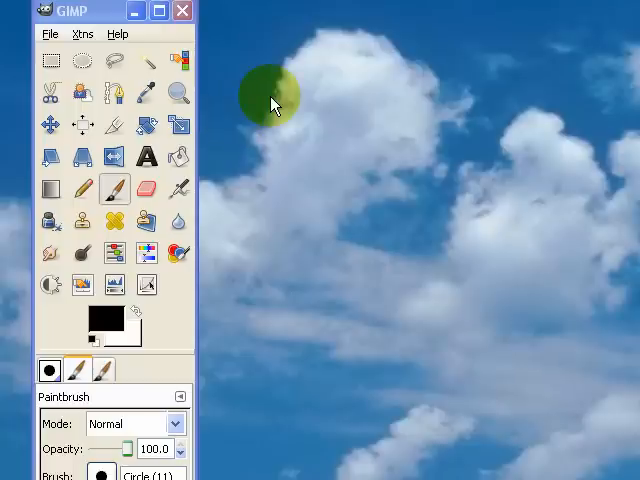
Step: Show GIMP's help, tips and about options from the toolbox menu bar
left_click(212, 34)
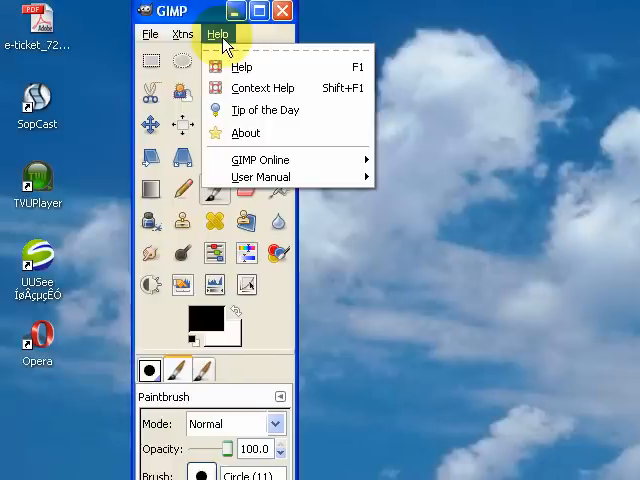
Step: View the About dialog confirming GIMP version 2.4.2 is installed
left_click(244, 132)
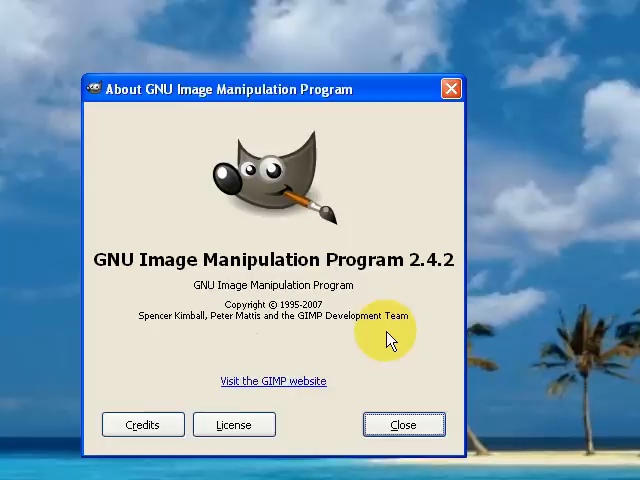
mouse_move(456, 286)
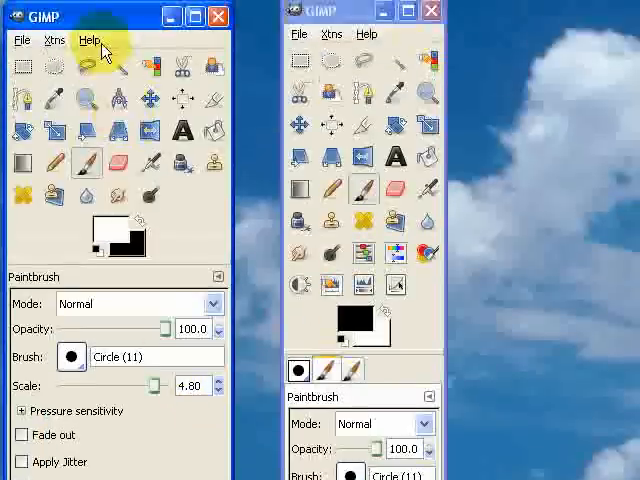
mouse_move(196, 156)
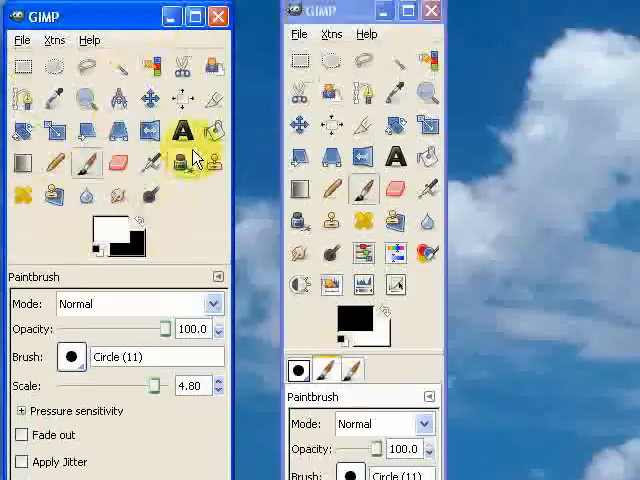
mouse_move(212, 190)
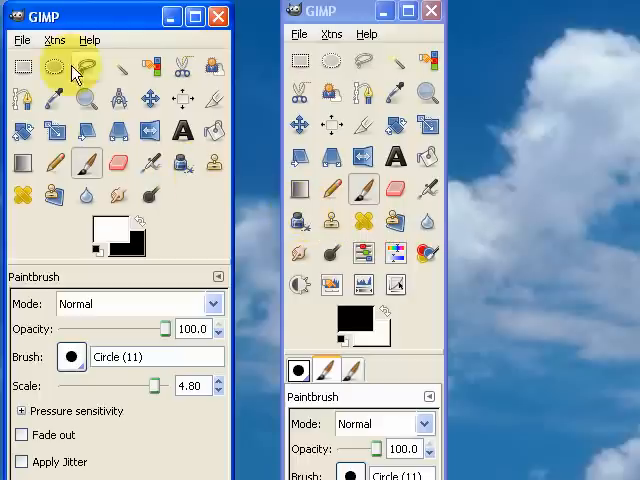
mouse_move(110, 164)
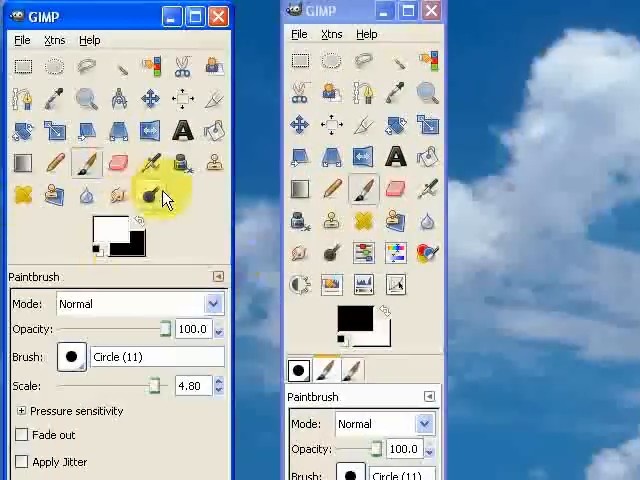
mouse_move(120, 64)
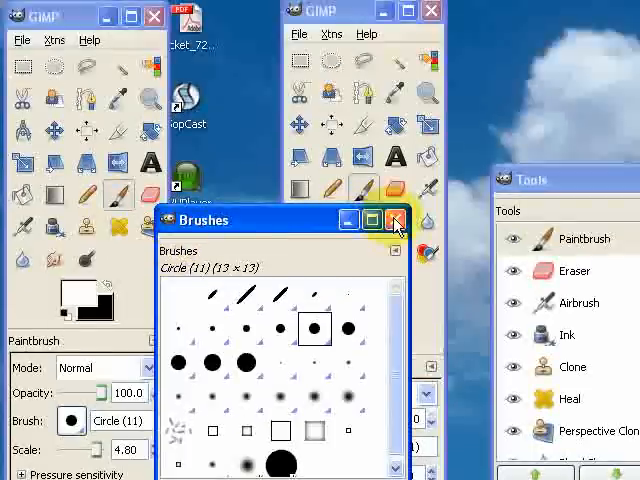
Step: Close the Brushes dialog, leaving only the two toolbox windows
left_click(396, 220)
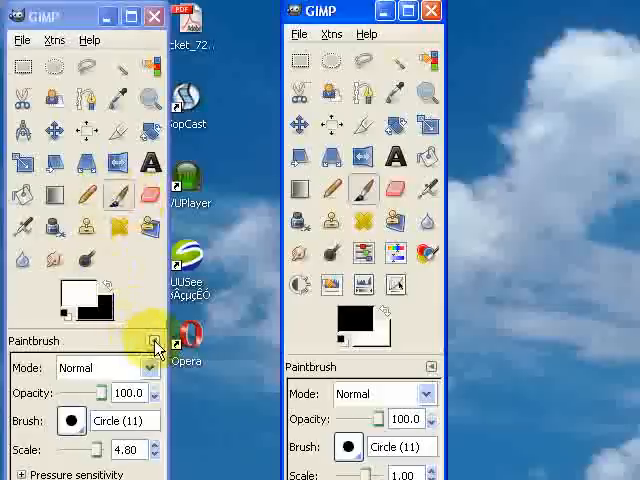
Step: Add a Layers panel from the dock's Add Tab list, then close the Layers window it opened
left_click(156, 344)
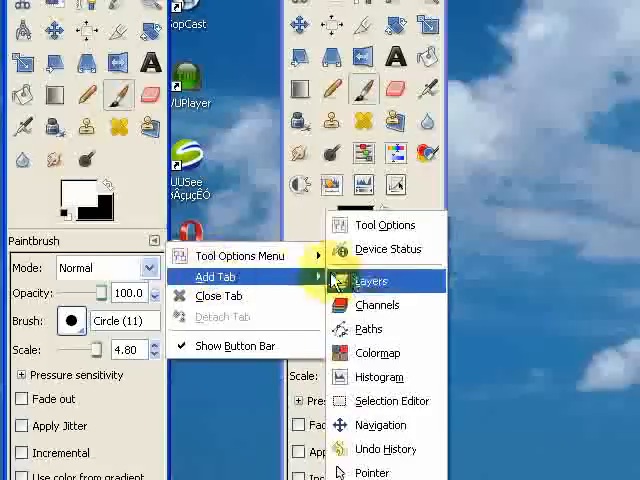
left_click(372, 280)
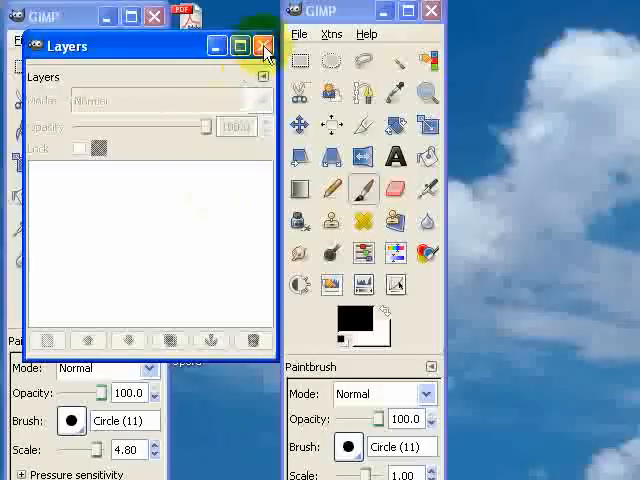
left_click(152, 244)
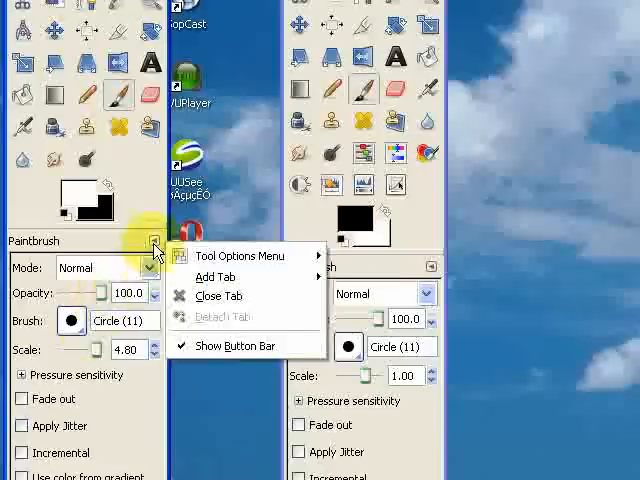
mouse_move(216, 276)
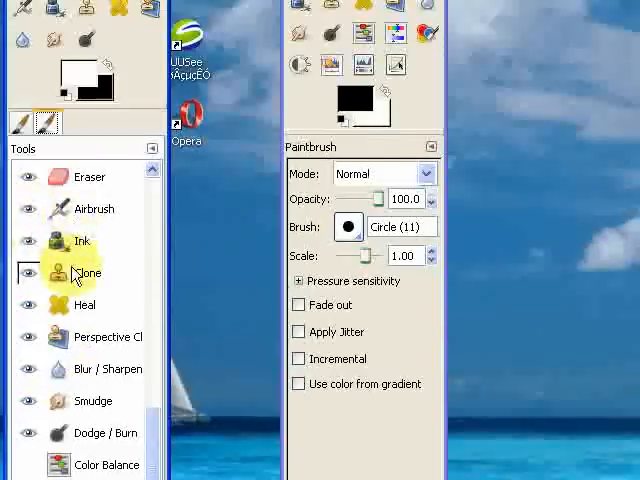
Step: In the docked Tools list, toggle the Curves color tool visible in the toolbox
scroll("down", 3)
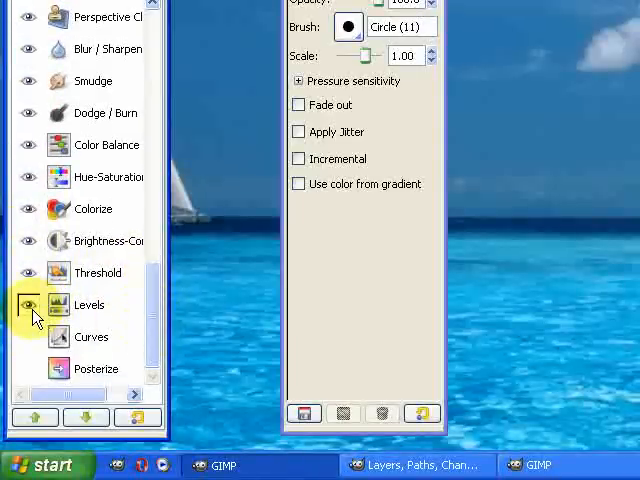
mouse_move(42, 344)
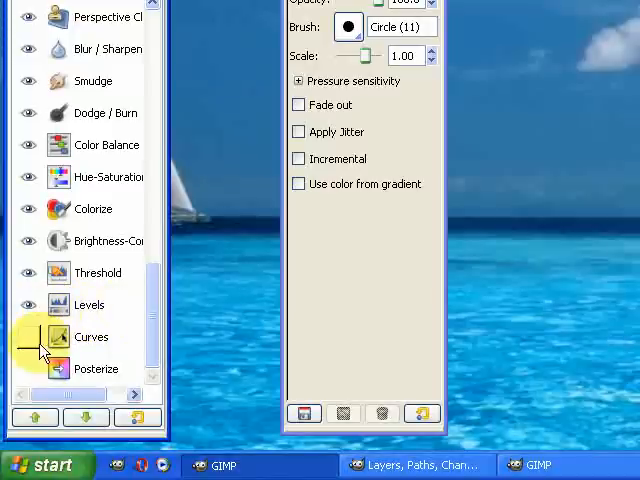
mouse_move(28, 336)
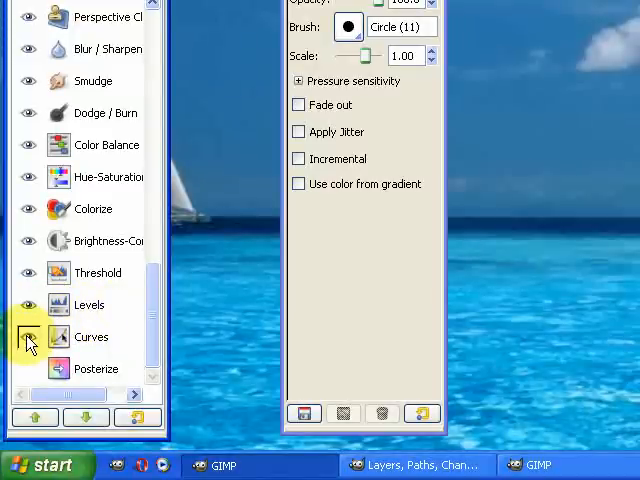
left_click(92, 336)
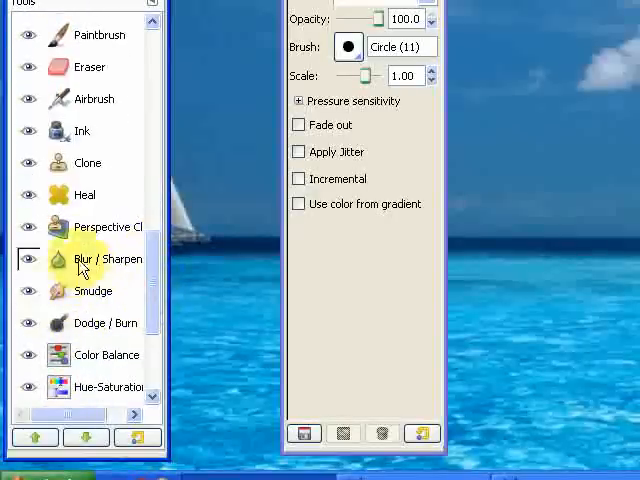
mouse_move(108, 228)
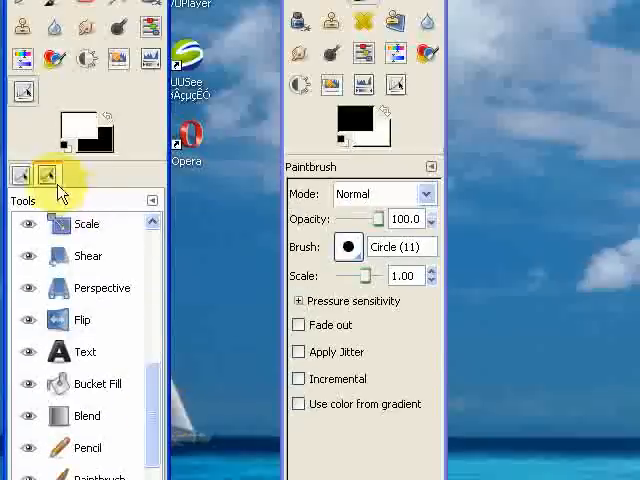
left_click(152, 204)
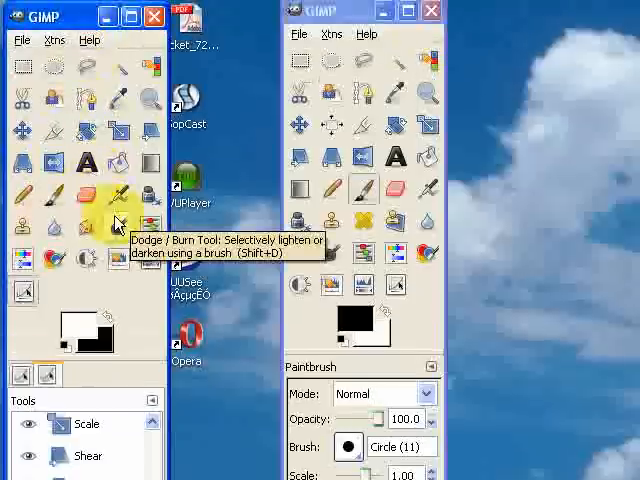
mouse_move(88, 188)
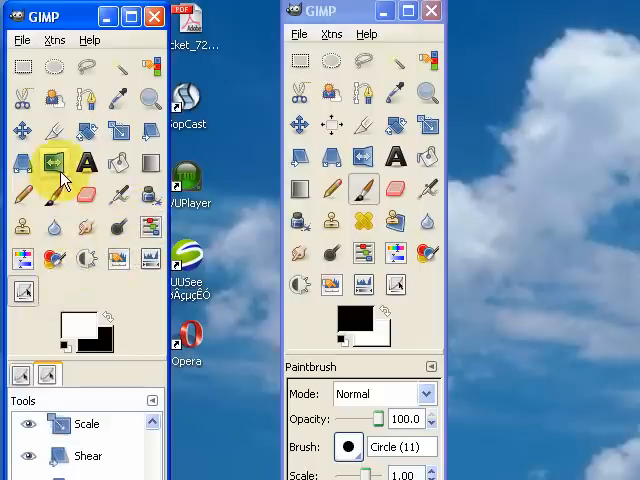
mouse_move(84, 162)
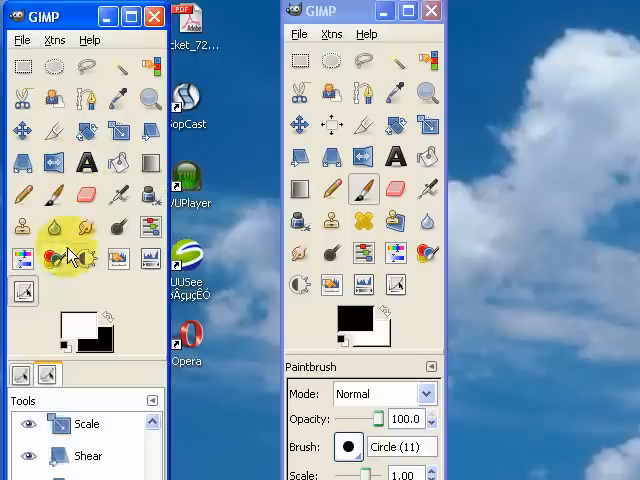
mouse_move(52, 258)
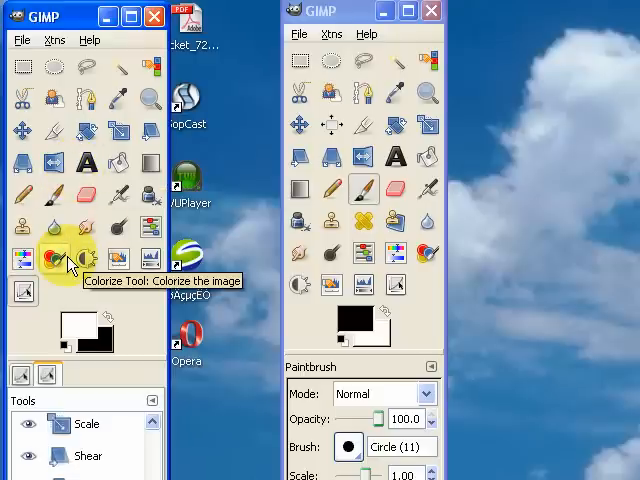